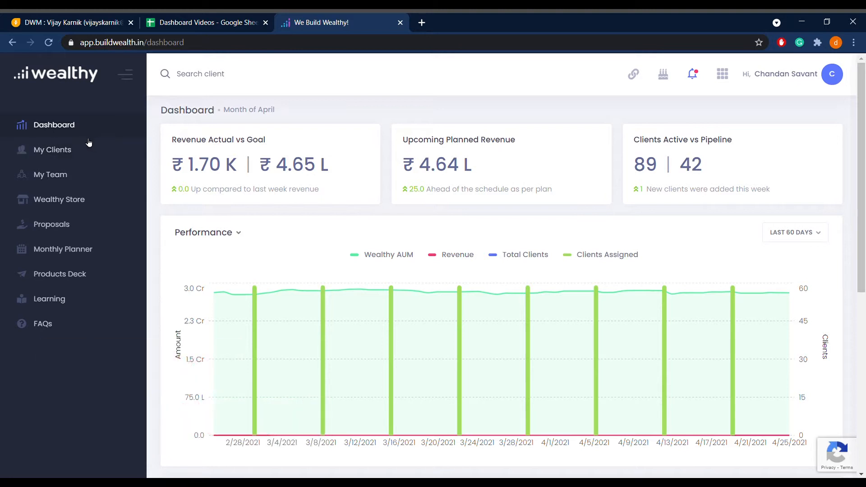
Open My Clients from the sidebar to view the 131-client list.
click(52, 150)
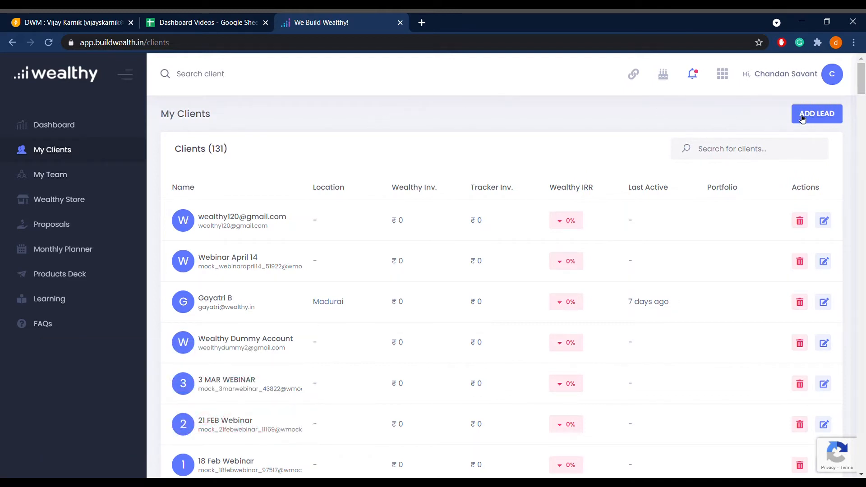
click(816, 113)
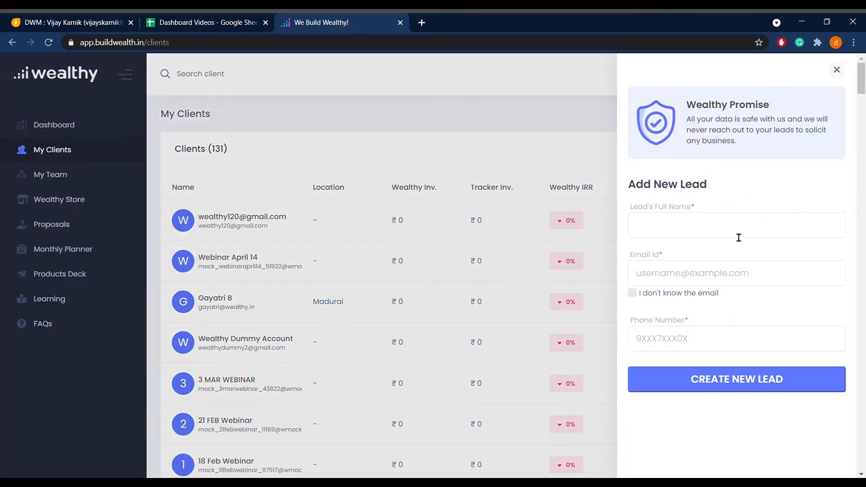
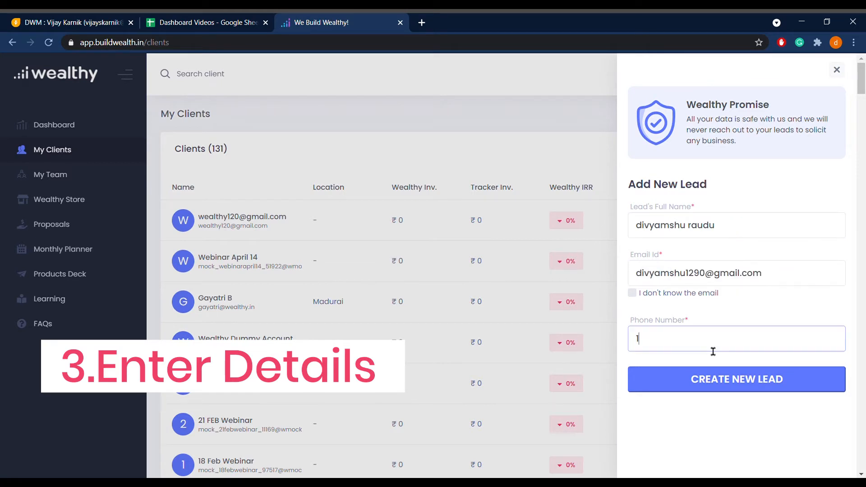
text(233214567)
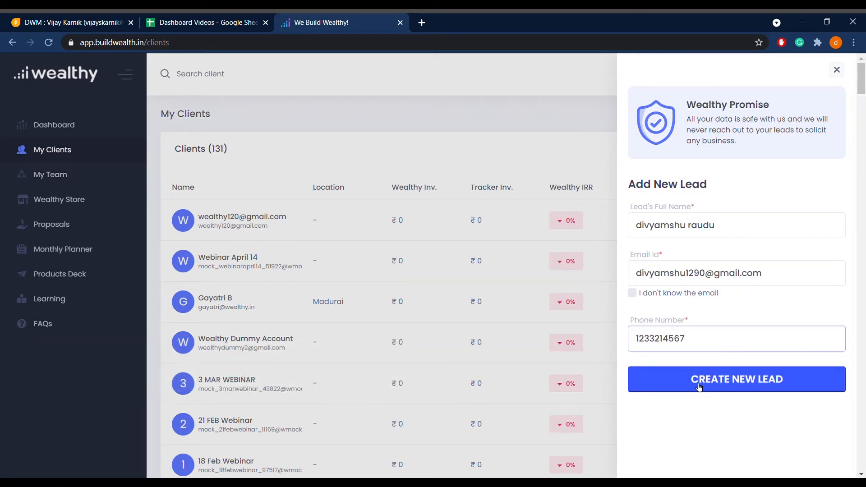
click(735, 379)
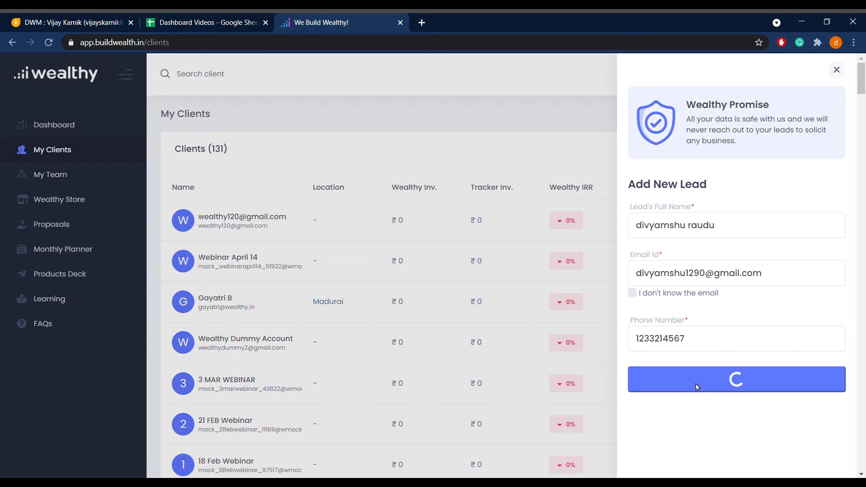
click(735, 379)
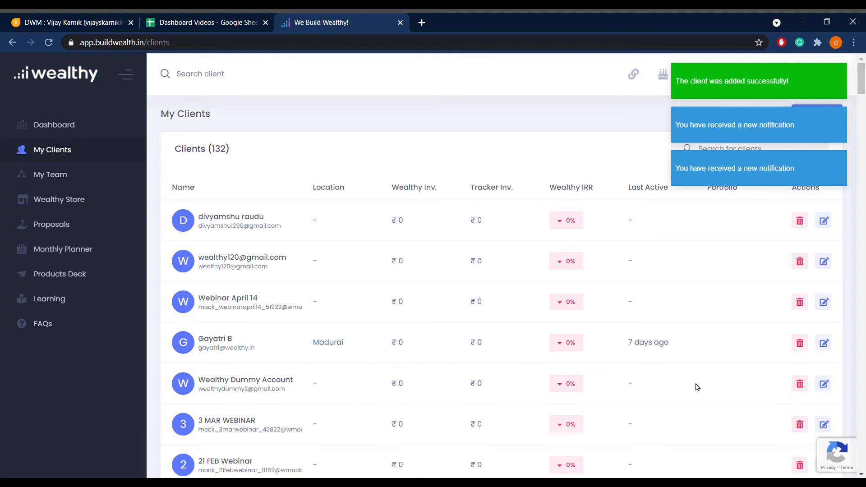
mouse_move(233, 233)
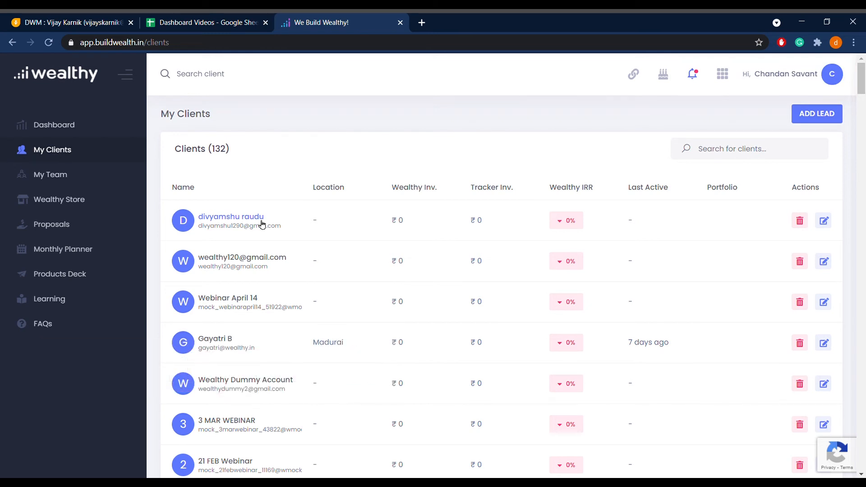
click(231, 216)
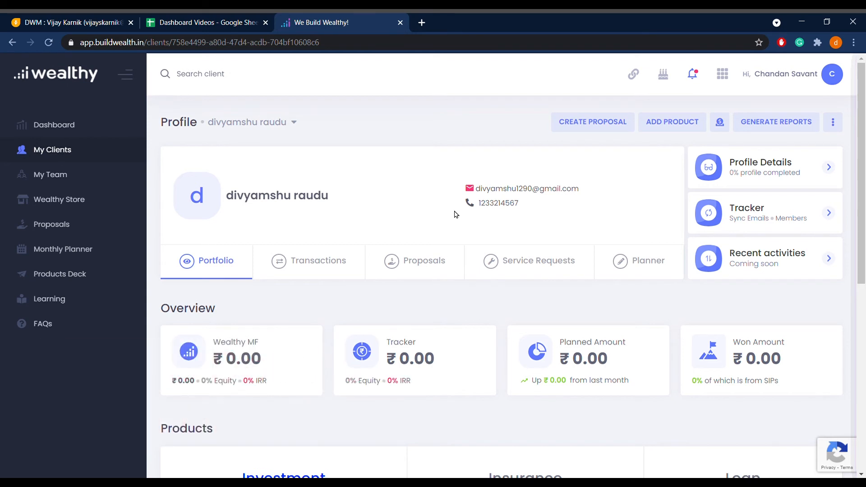
mouse_move(605, 200)
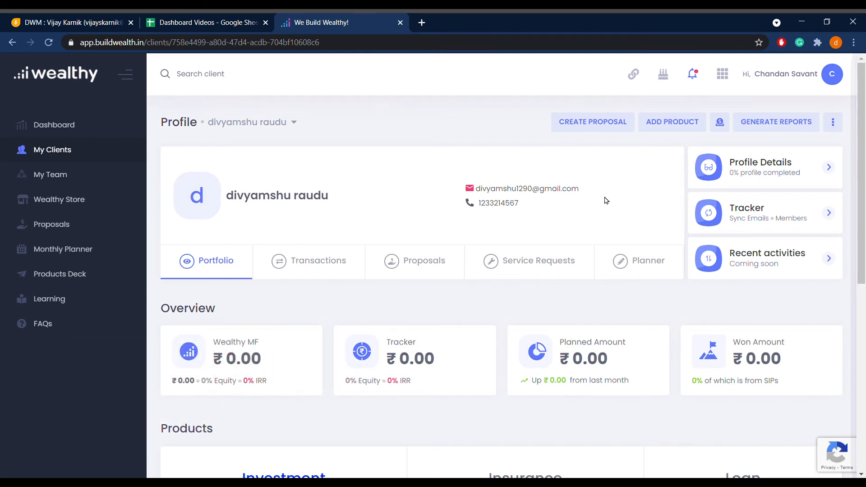
mouse_move(205, 81)
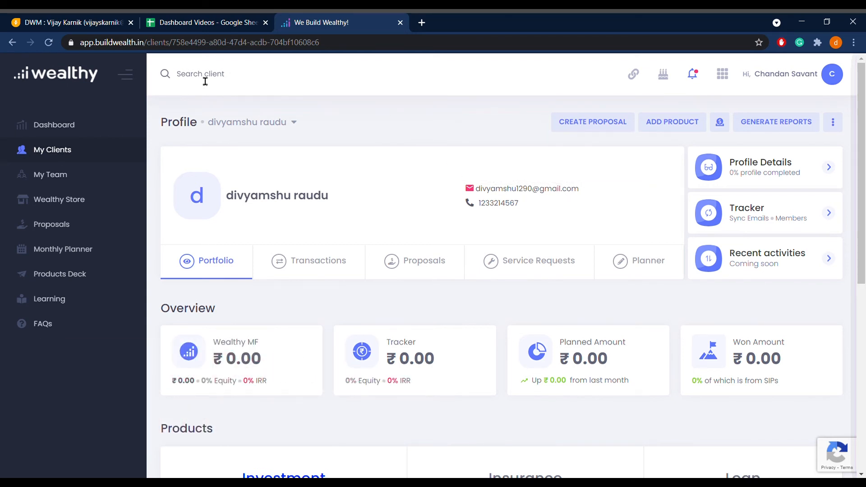
click(54, 124)
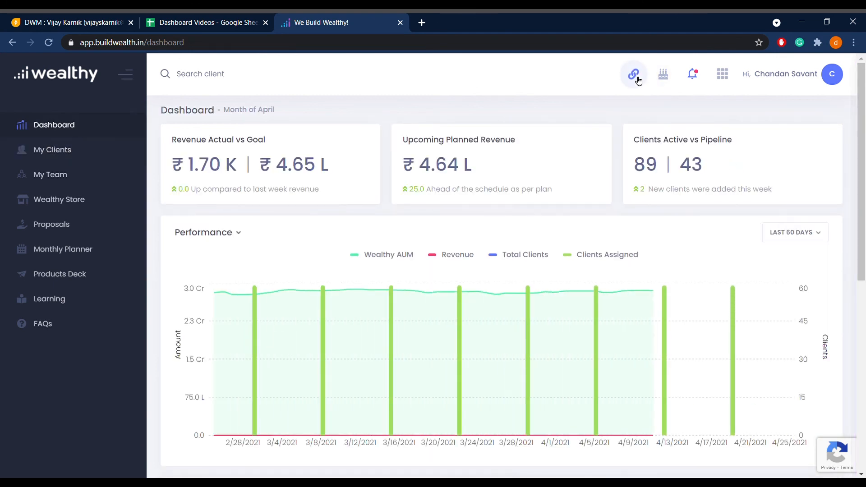
click(633, 74)
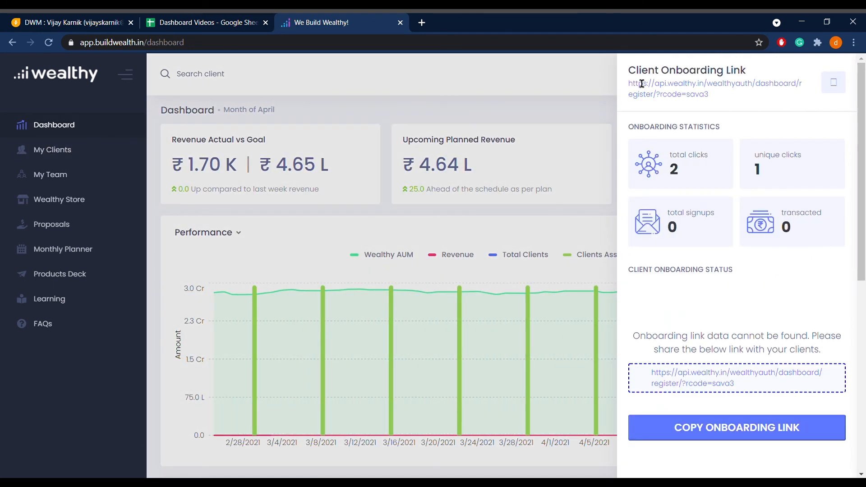
scroll(down, 3)
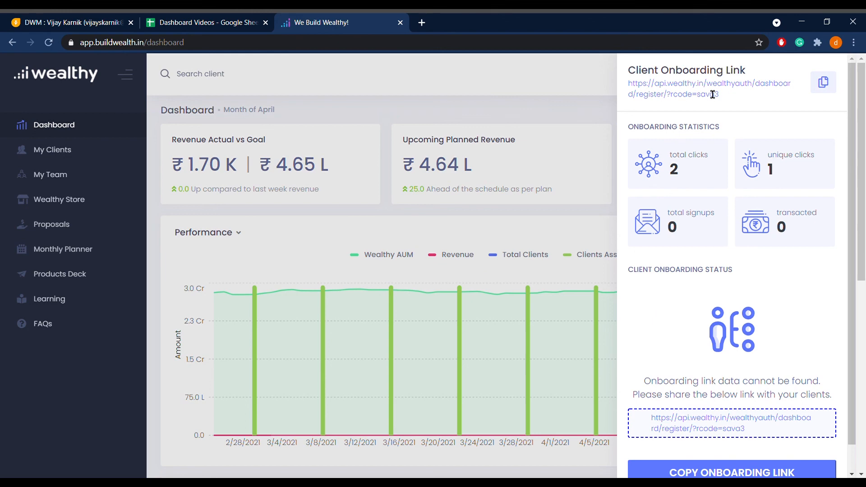